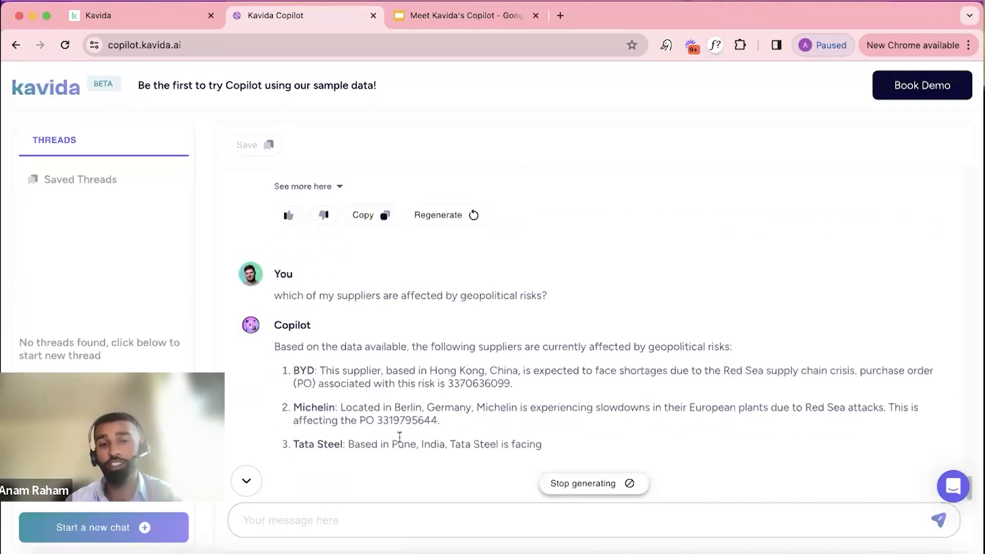
scroll(down, 3)
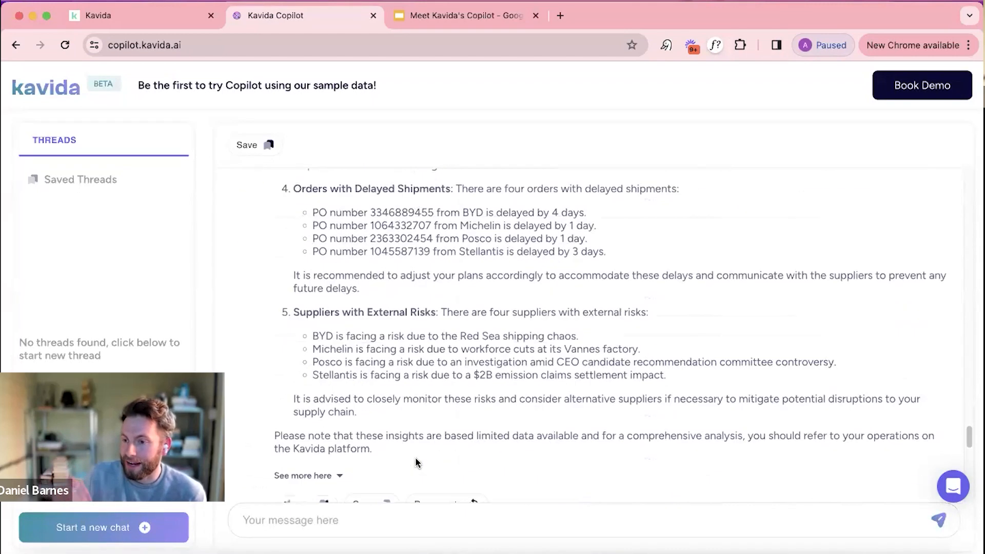
scroll(down, 3)
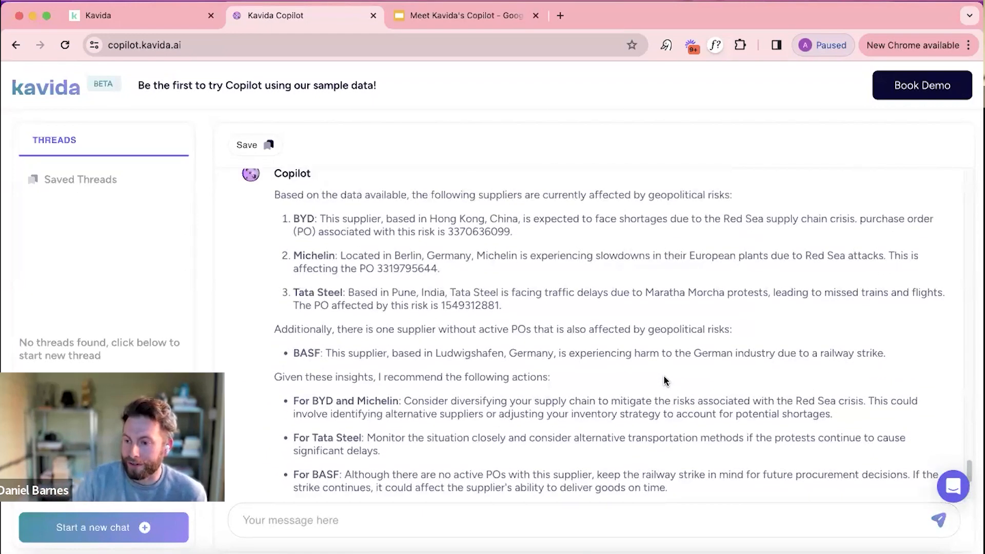
scroll(down, 3)
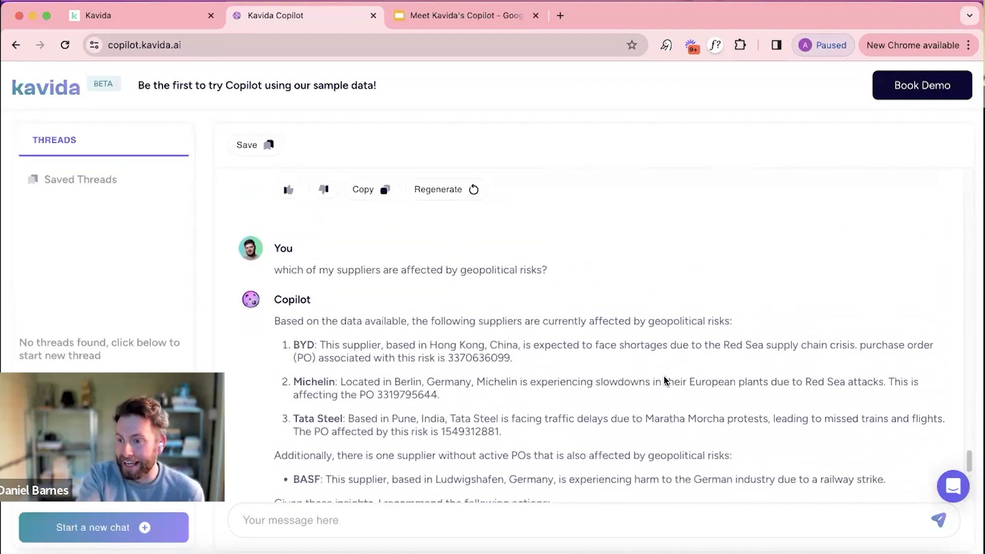
scroll(down, 3)
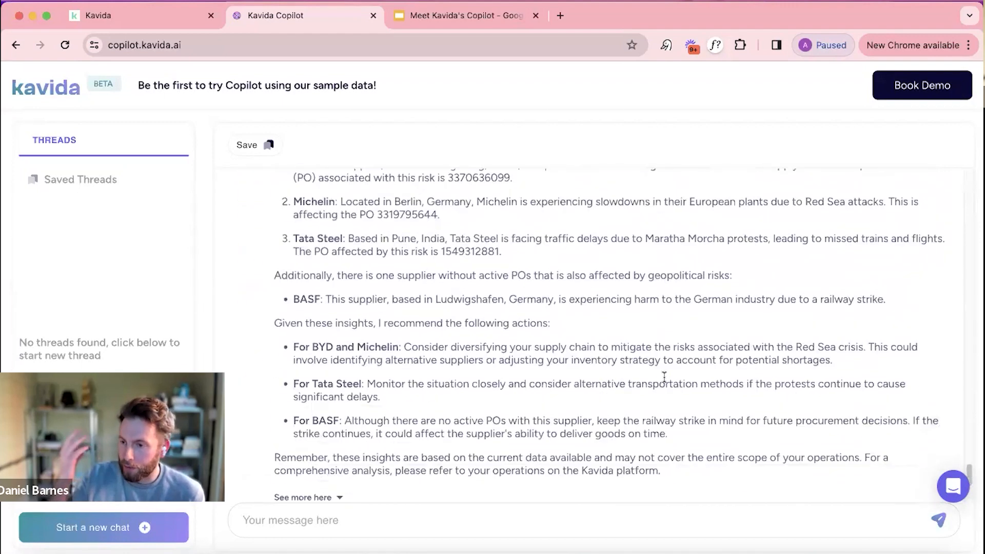
scroll(down, 3)
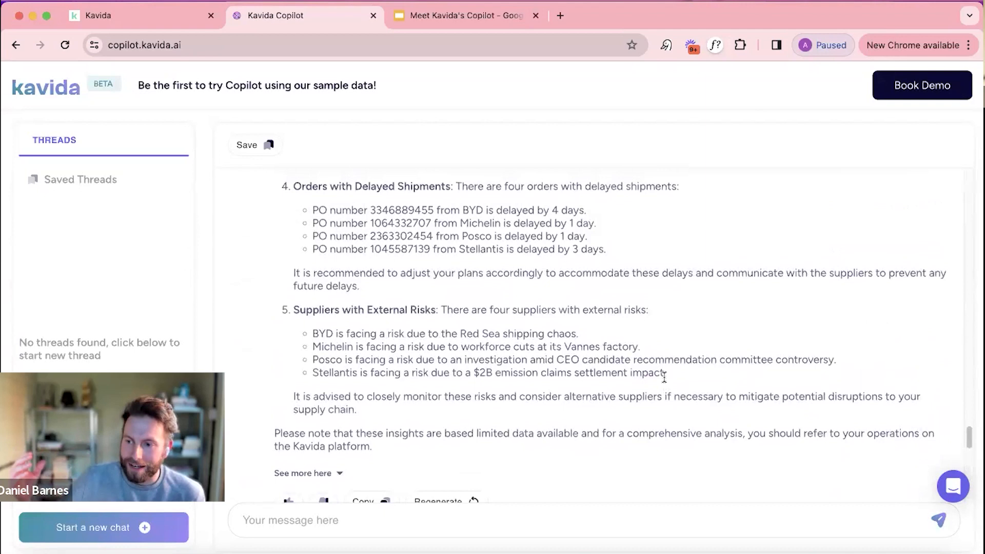